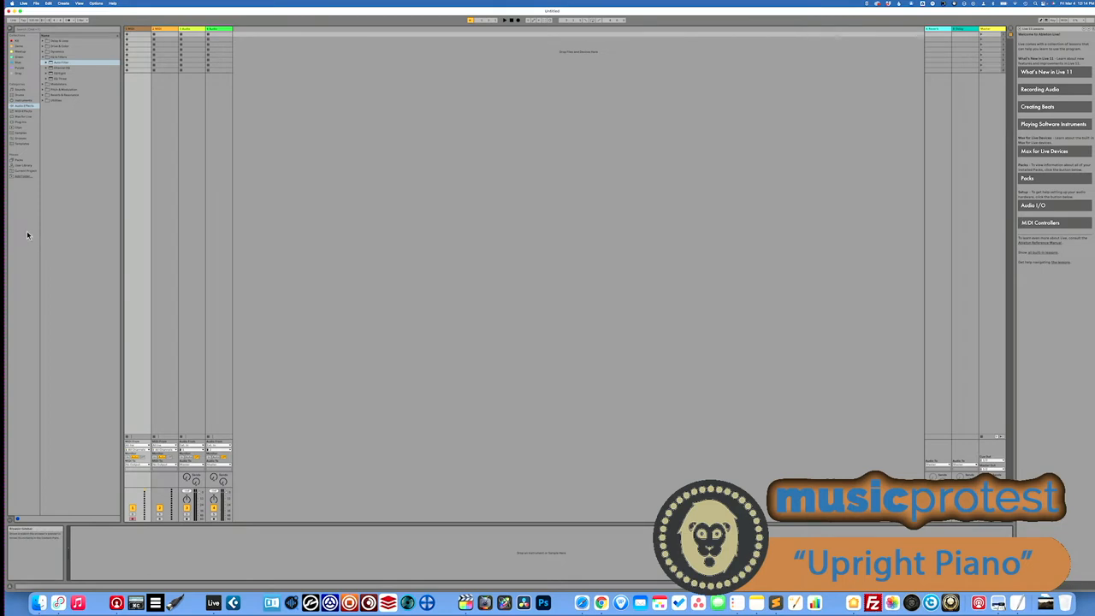
mouse_move(12, 231)
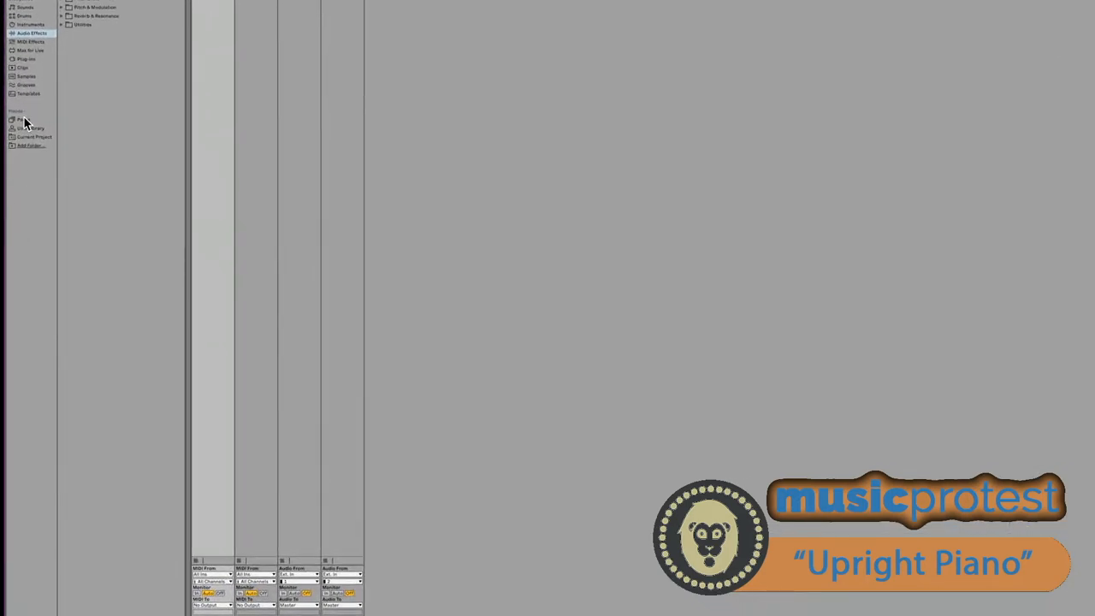
Step: Show the installed Packs library in the browser
left_click(23, 119)
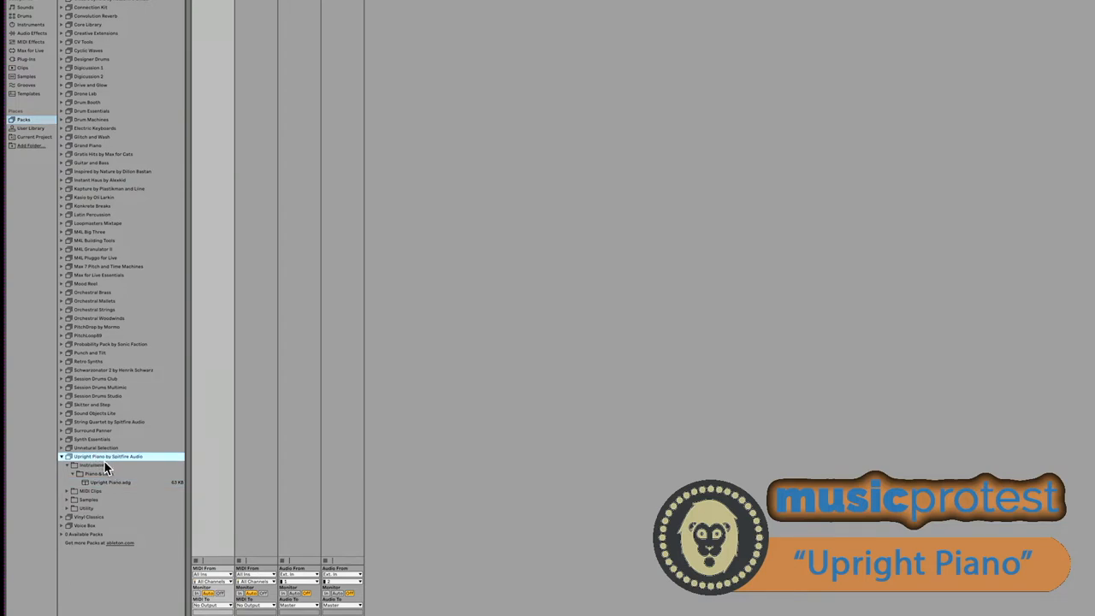
mouse_move(123, 462)
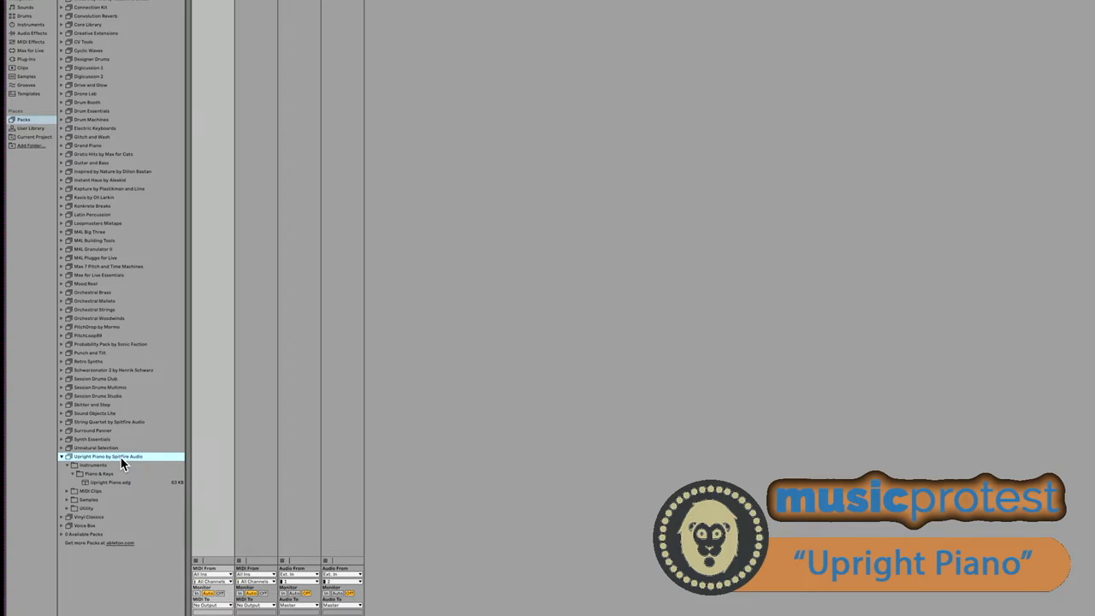
mouse_move(86, 460)
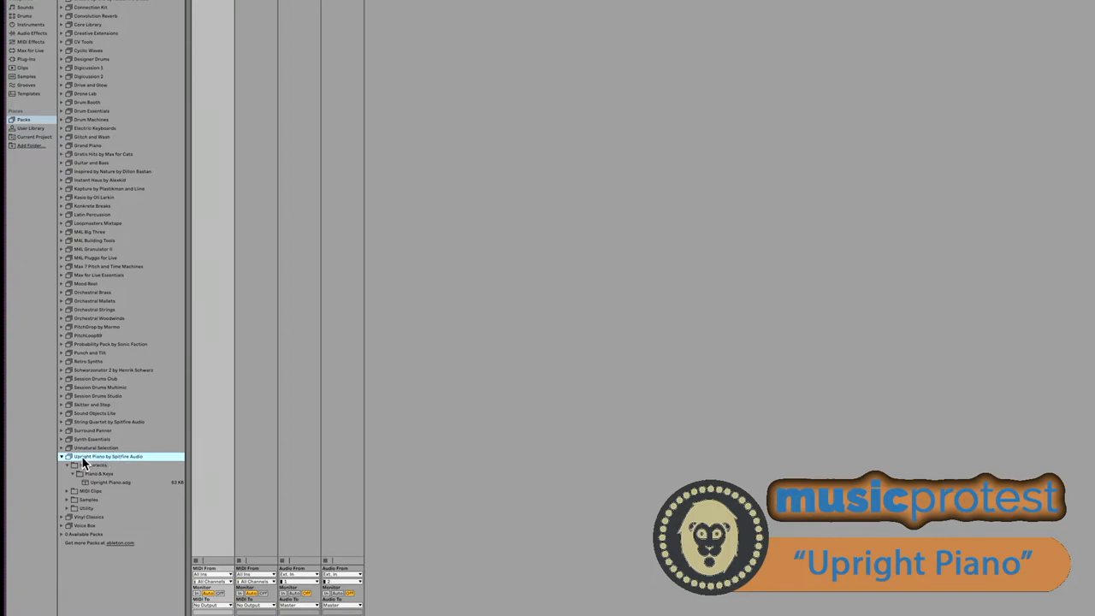
mouse_move(99, 430)
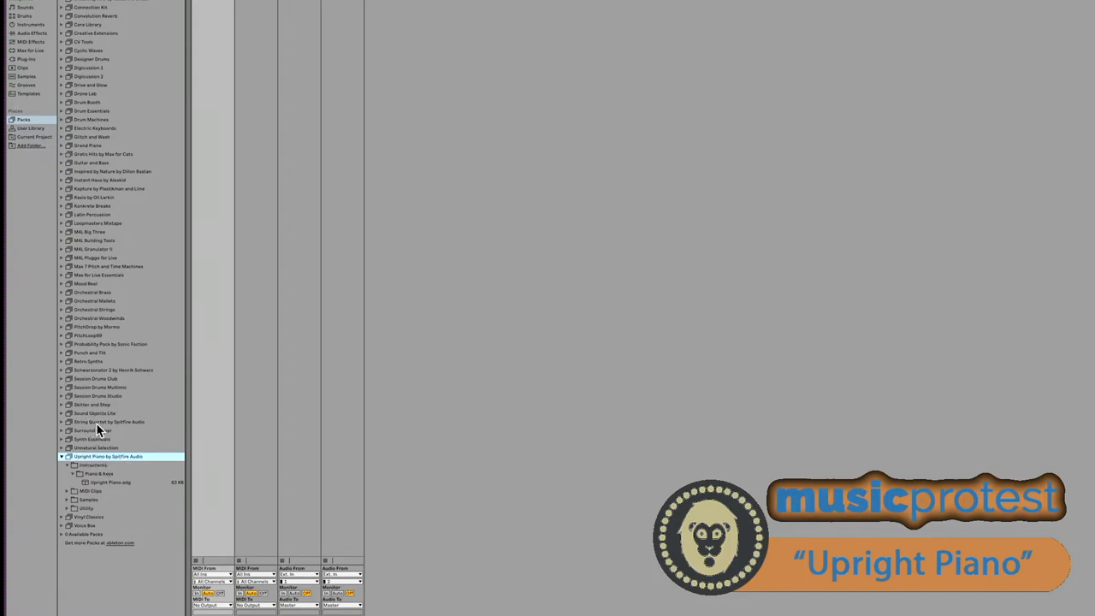
mouse_move(96, 430)
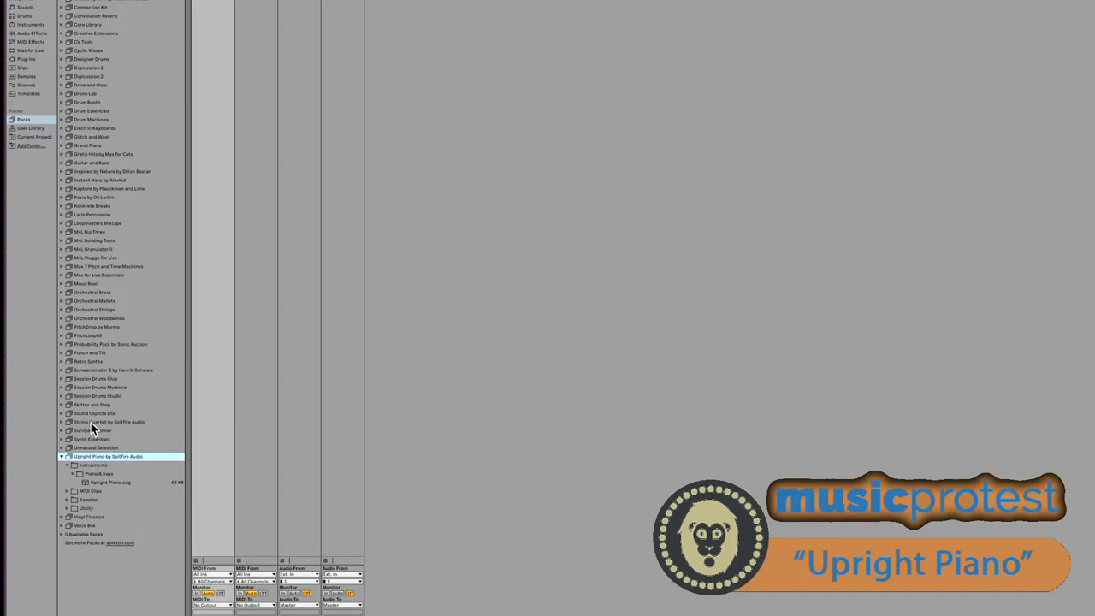
left_click(110, 421)
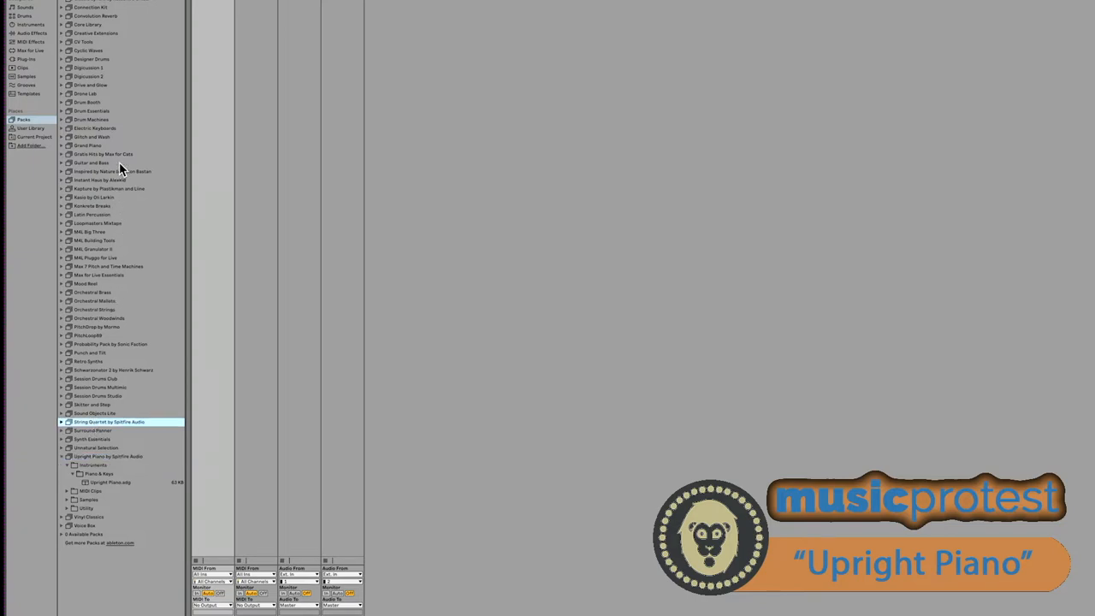
scroll("up", 3)
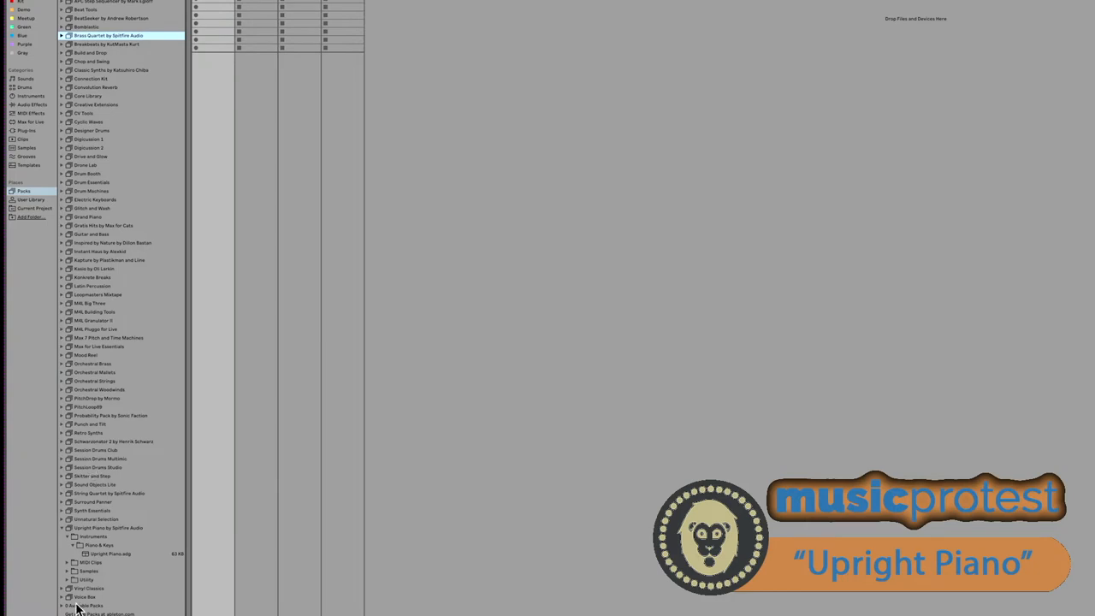
scroll("down", 3)
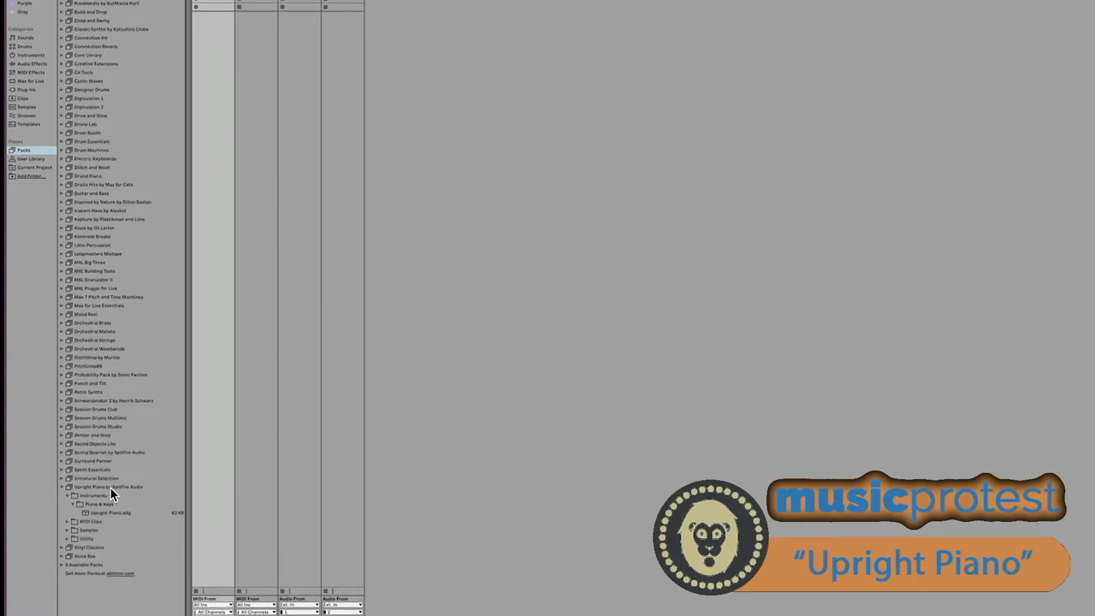
Step: Collapse the Upright Piano pack's Instruments folder
left_click(107, 486)
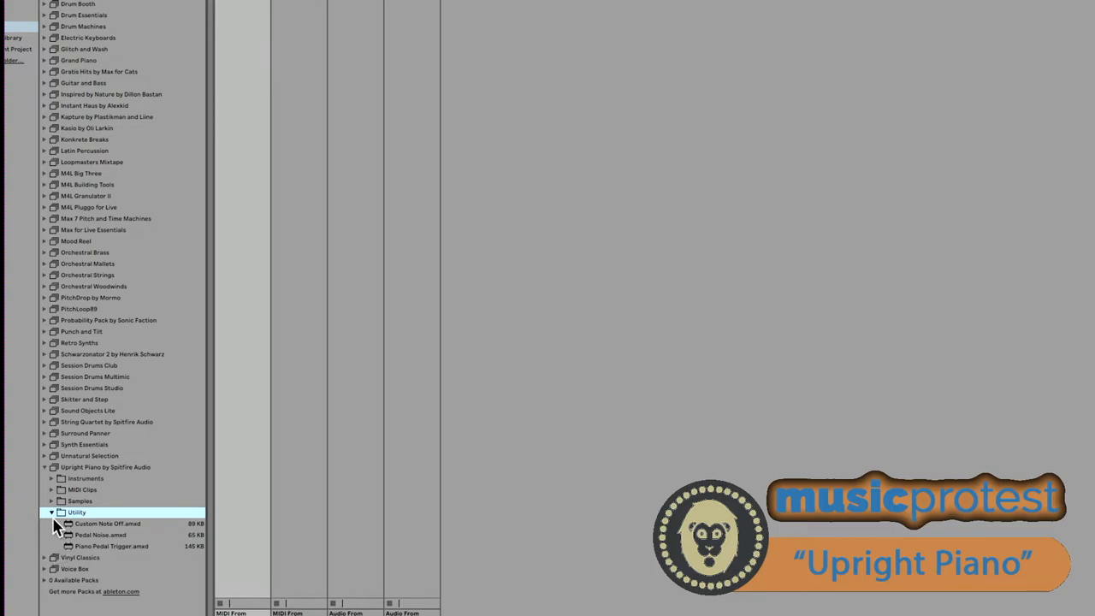
mouse_move(55, 553)
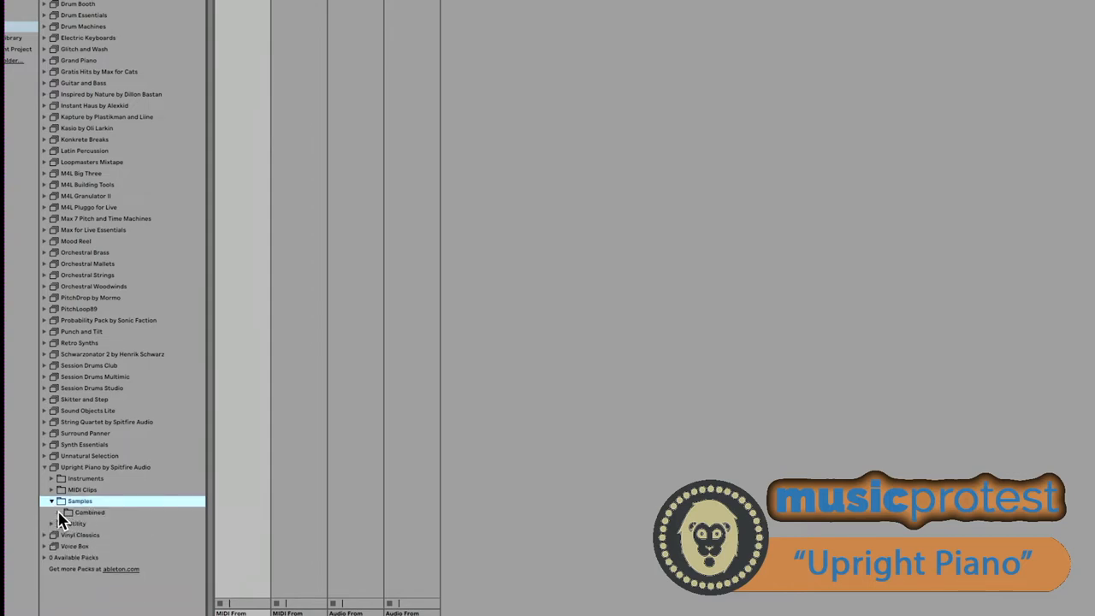
Step: Reveal the Combined sample files, collapse Samples, and scroll down the pack's folders
left_click(51, 512)
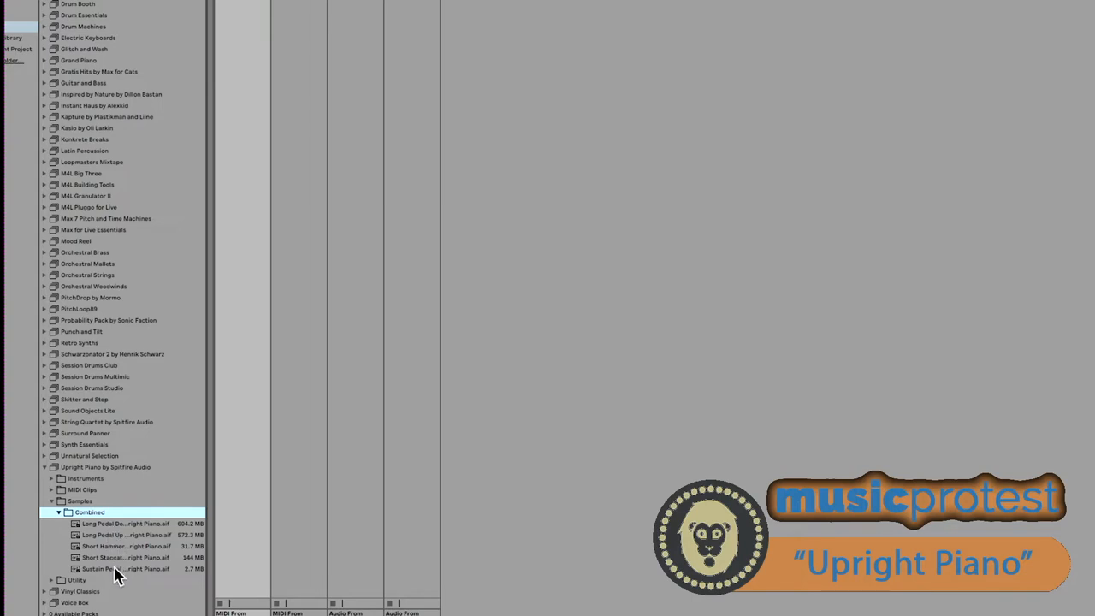
mouse_move(64, 503)
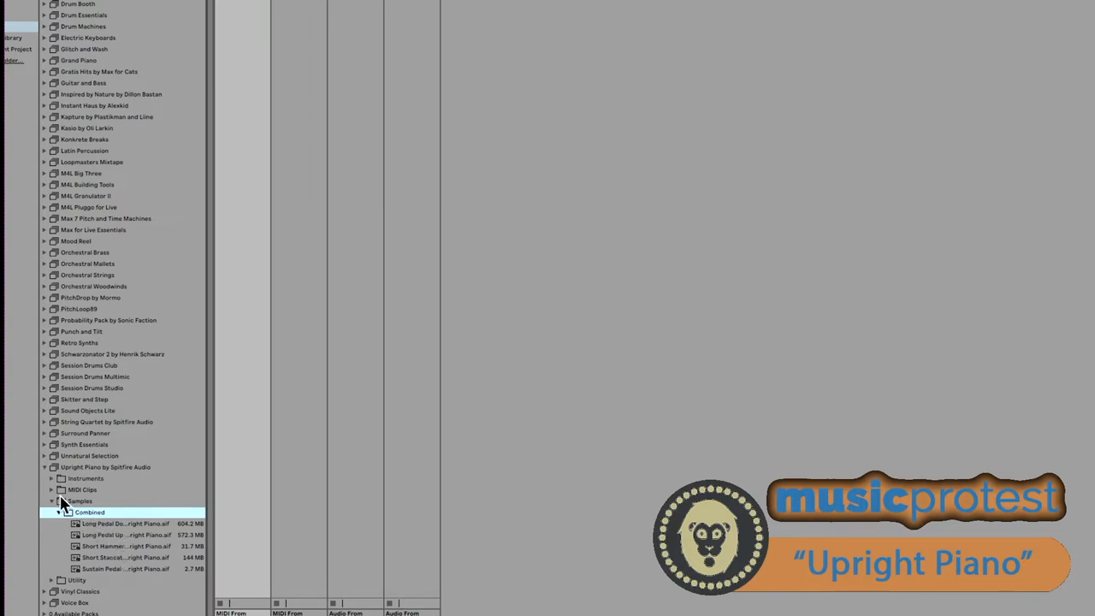
left_click(51, 489)
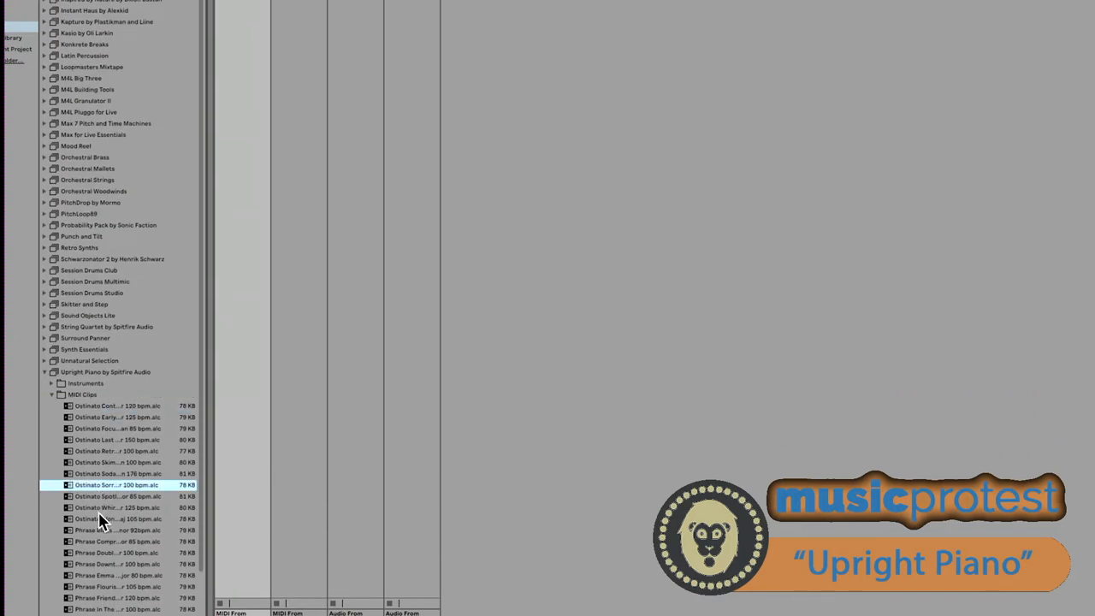
scroll("down", 3)
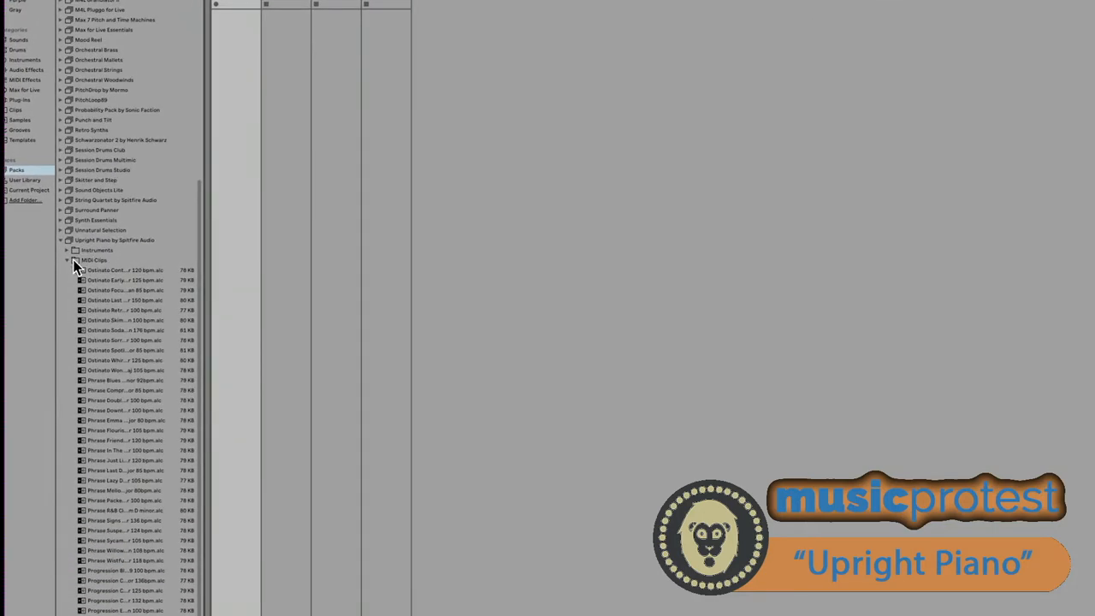
Step: Load Upright Piano.adg from Upright Piano by Spitfire Audio > Instruments onto track 1
left_click(67, 259)
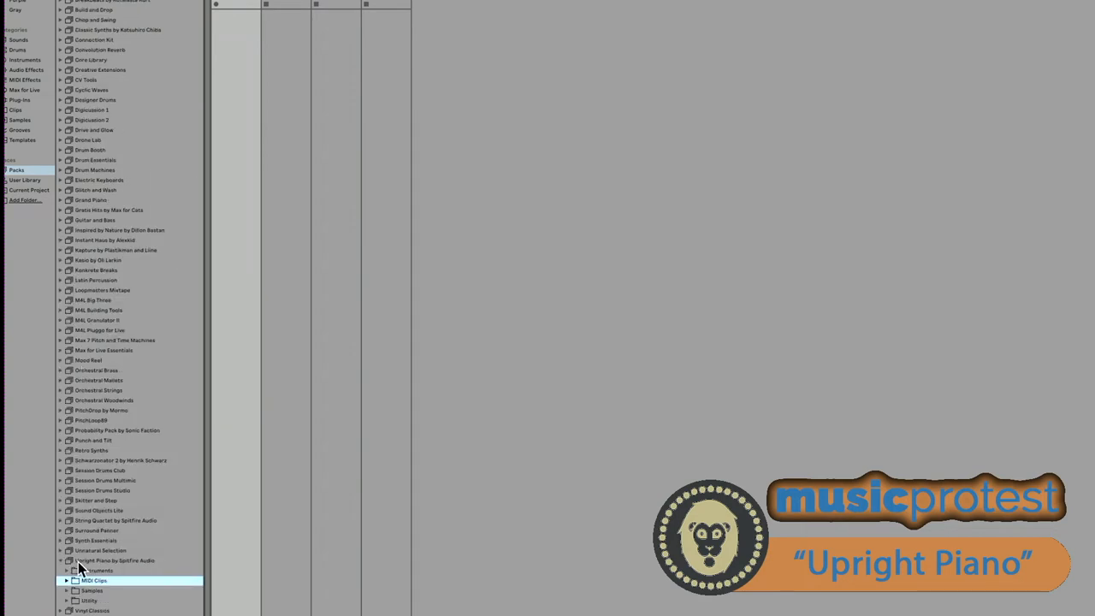
left_click(66, 580)
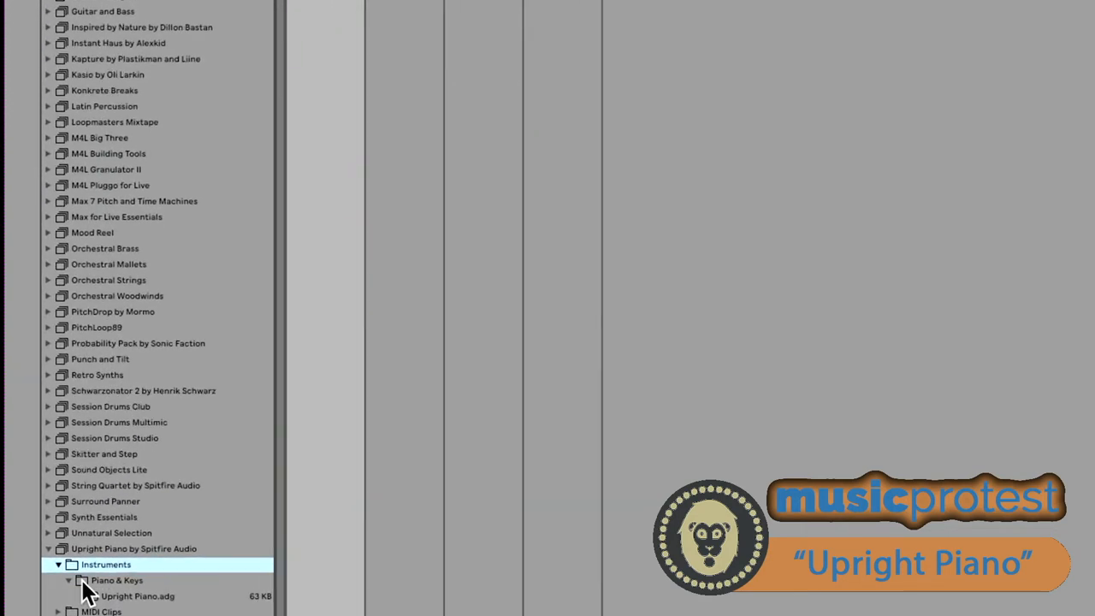
scroll("down", 3)
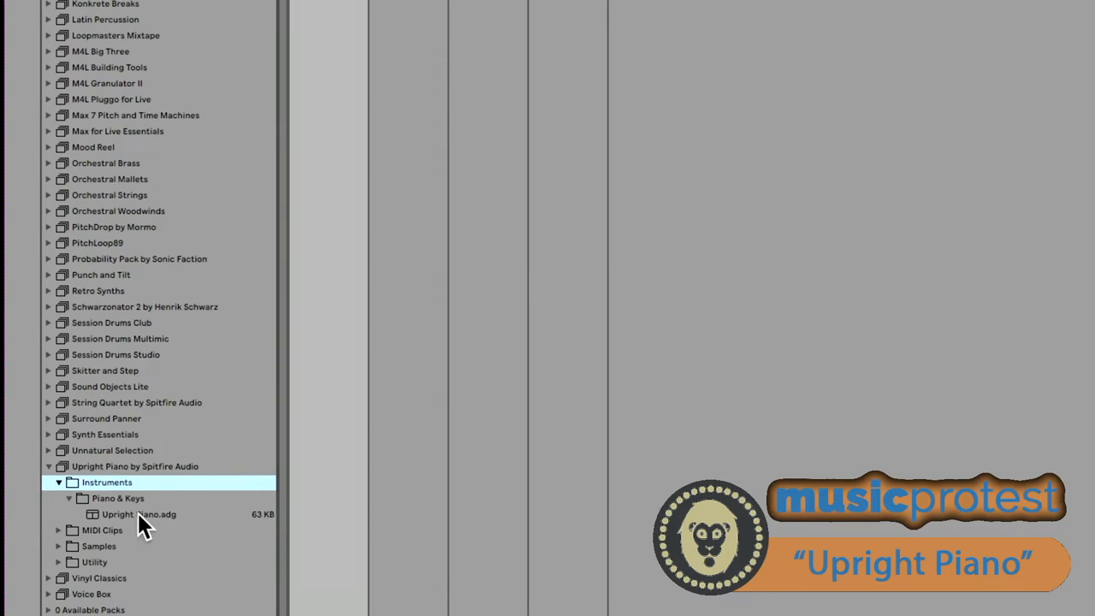
left_click(139, 514)
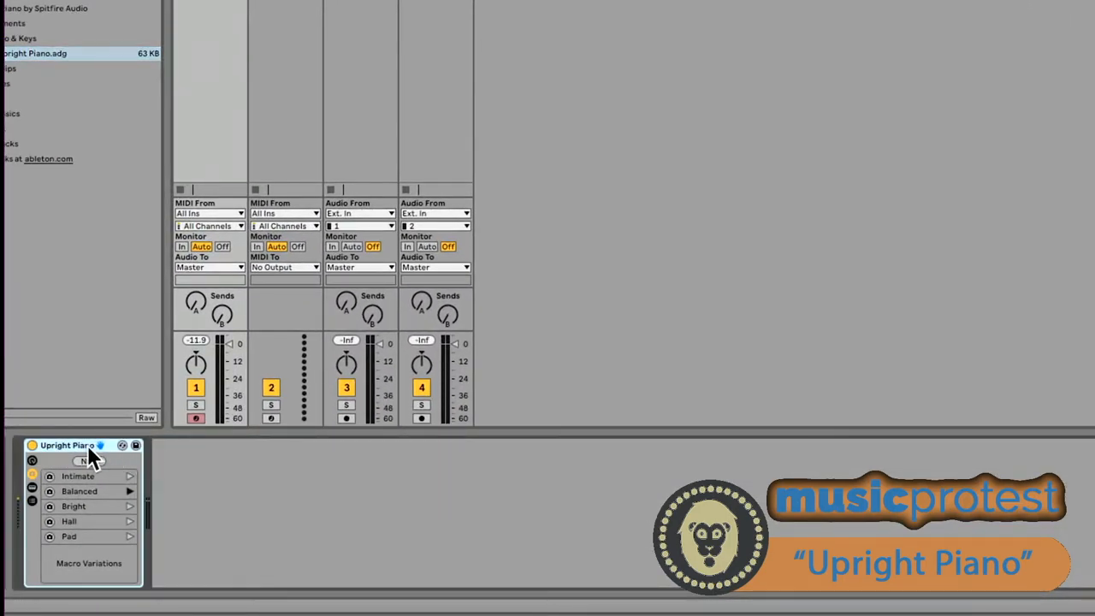
Step: Show the rack macros, lower Pedal Noise and Hammers, and adjust Reverb Time
left_click(121, 445)
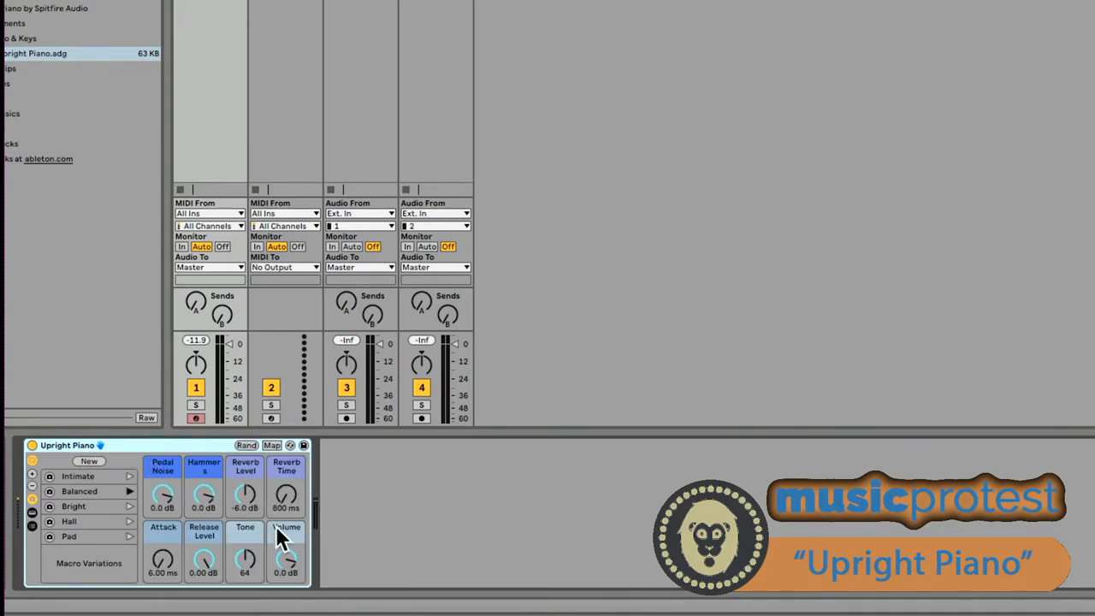
mouse_move(188, 526)
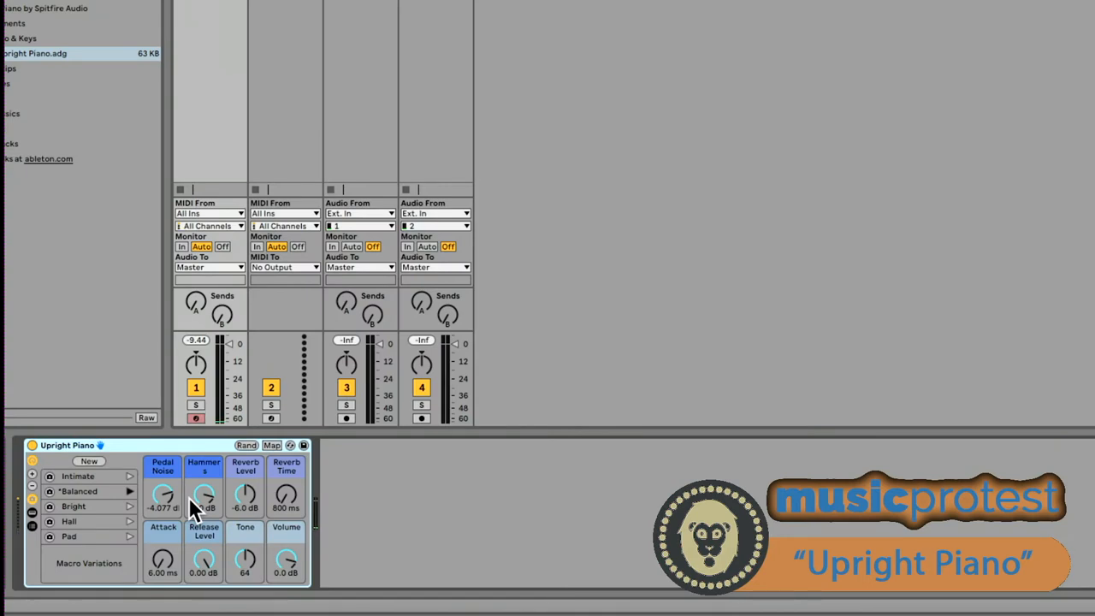
left_click_drag(163, 494, 163, 509)
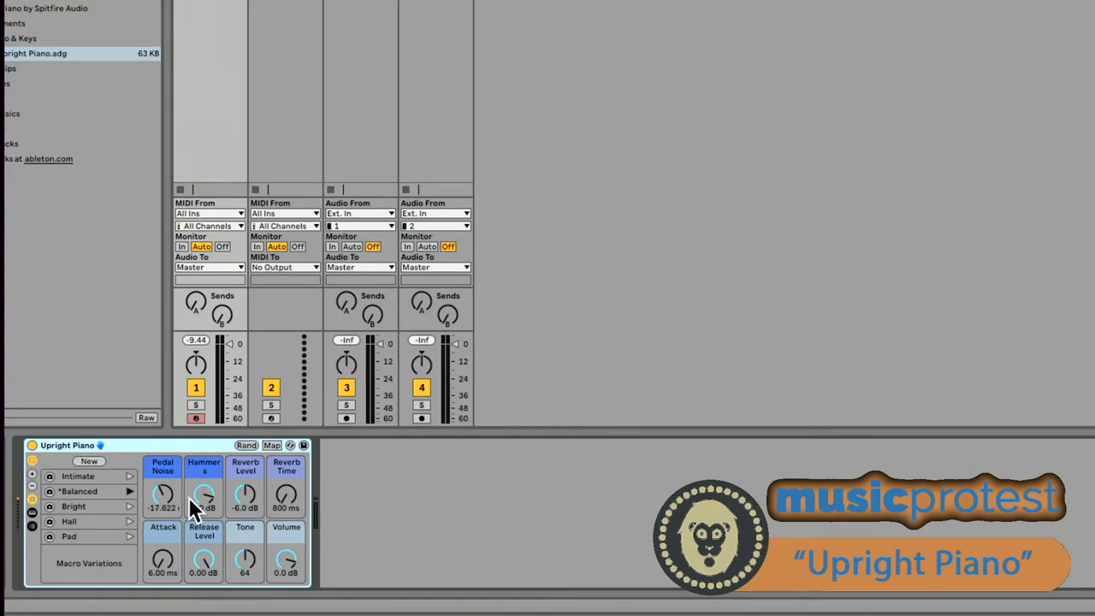
left_click_drag(163, 494, 162, 479)
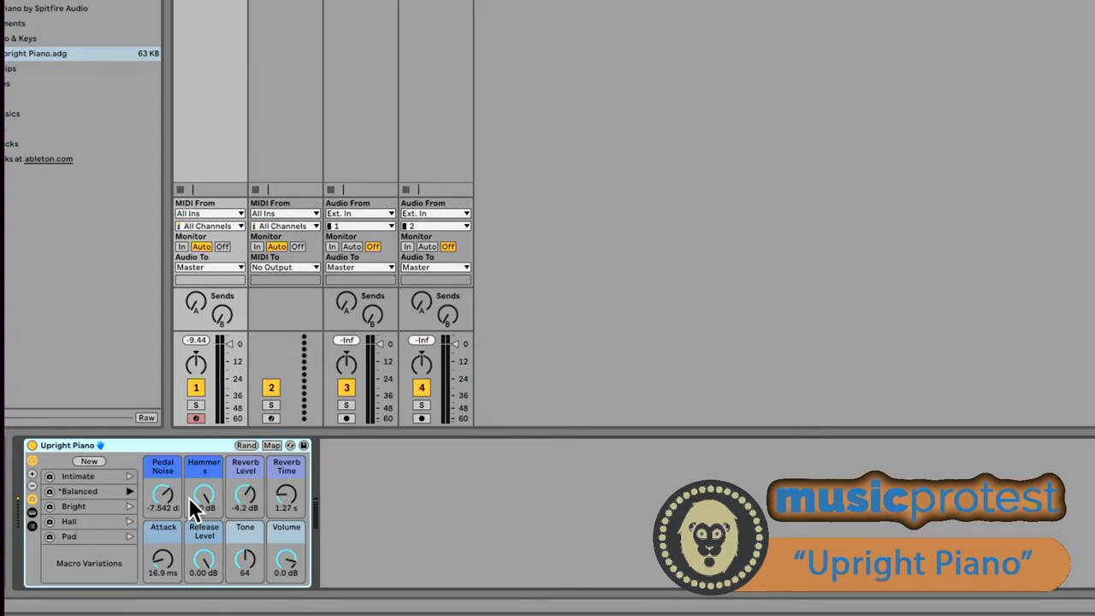
left_click_drag(163, 560, 163, 547)
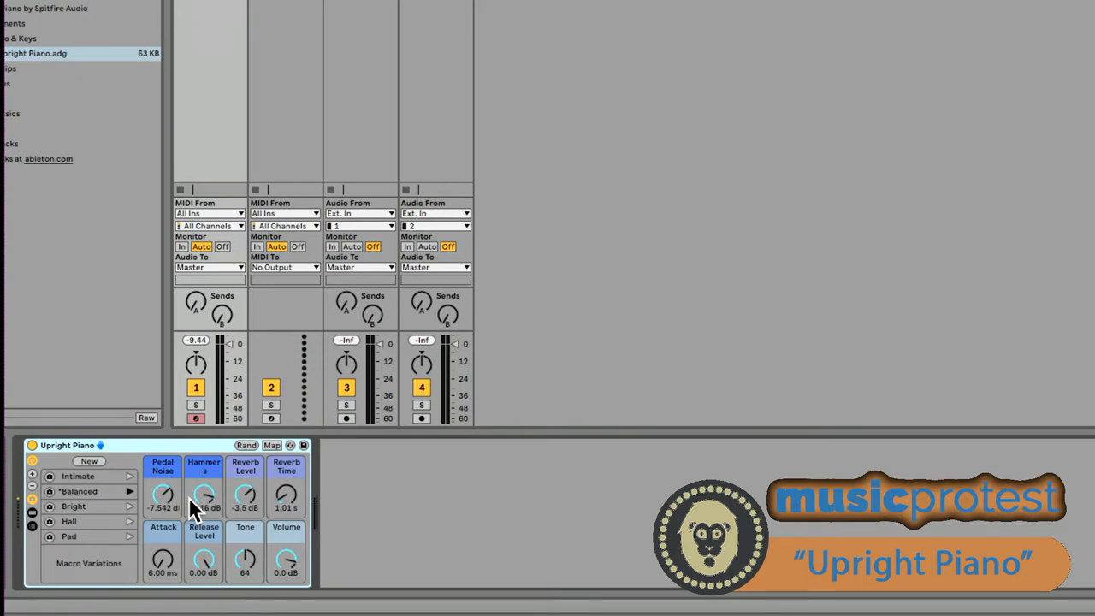
left_click_drag(163, 494, 162, 513)
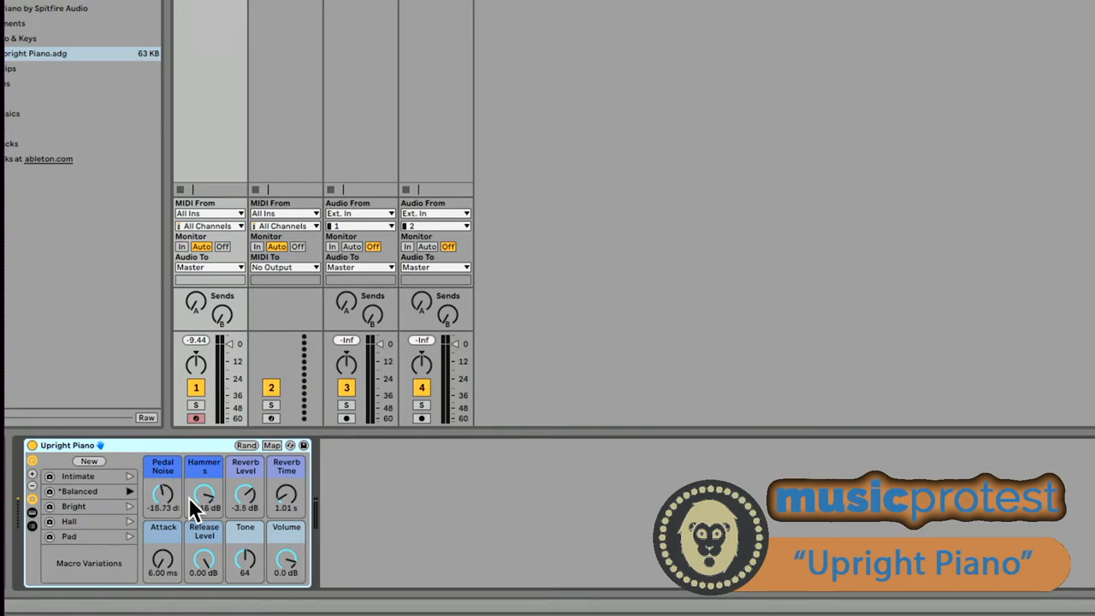
left_click_drag(164, 494, 163, 488)
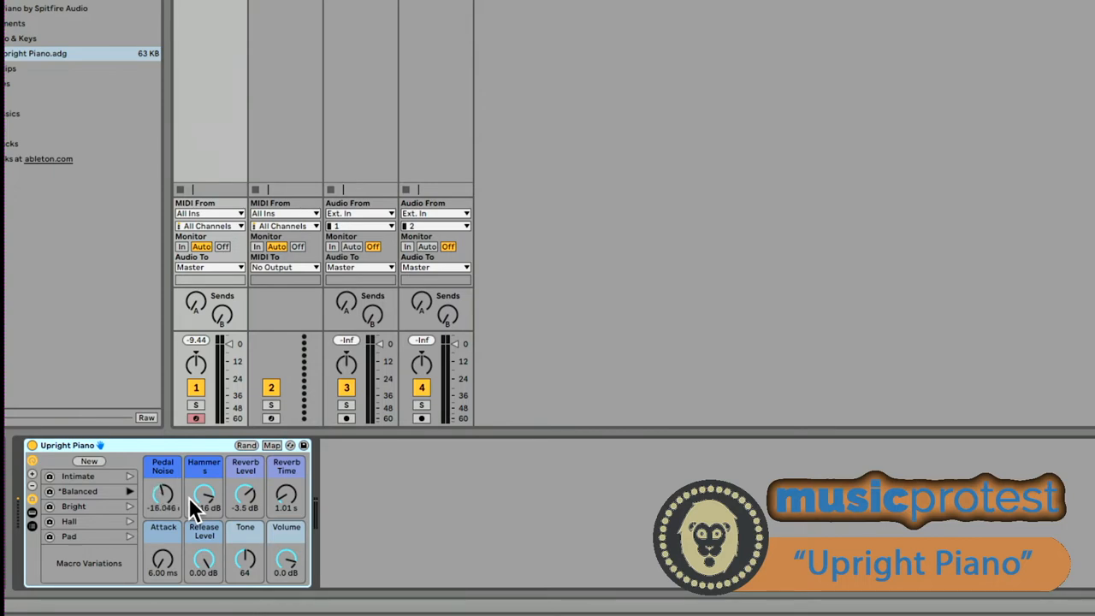
left_click_drag(163, 494, 162, 479)
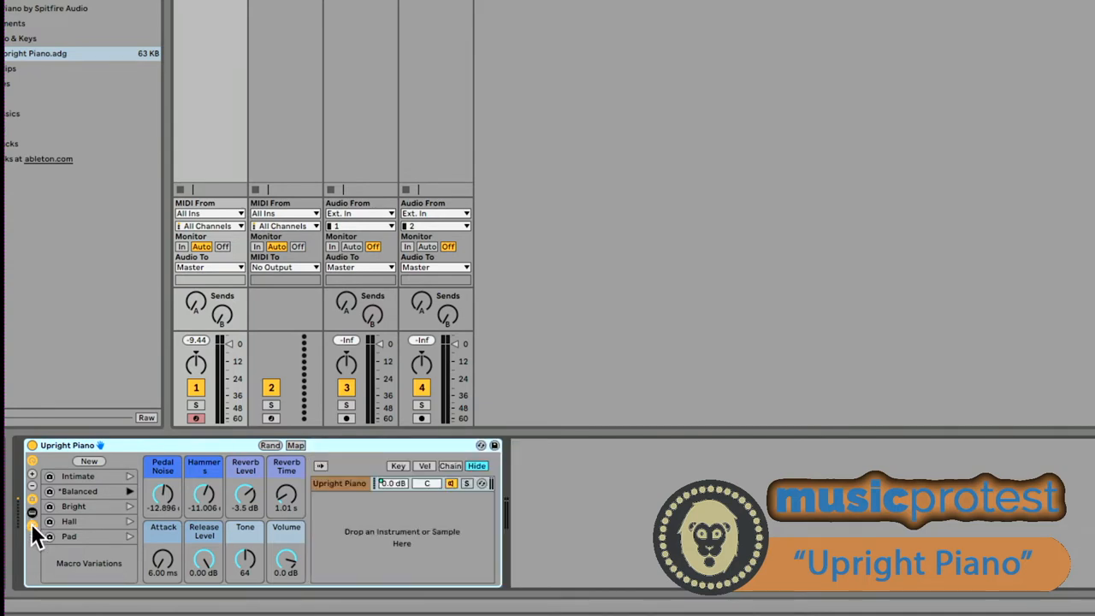
Step: Show the nested Upright Piano rack's chain list
left_click(482, 483)
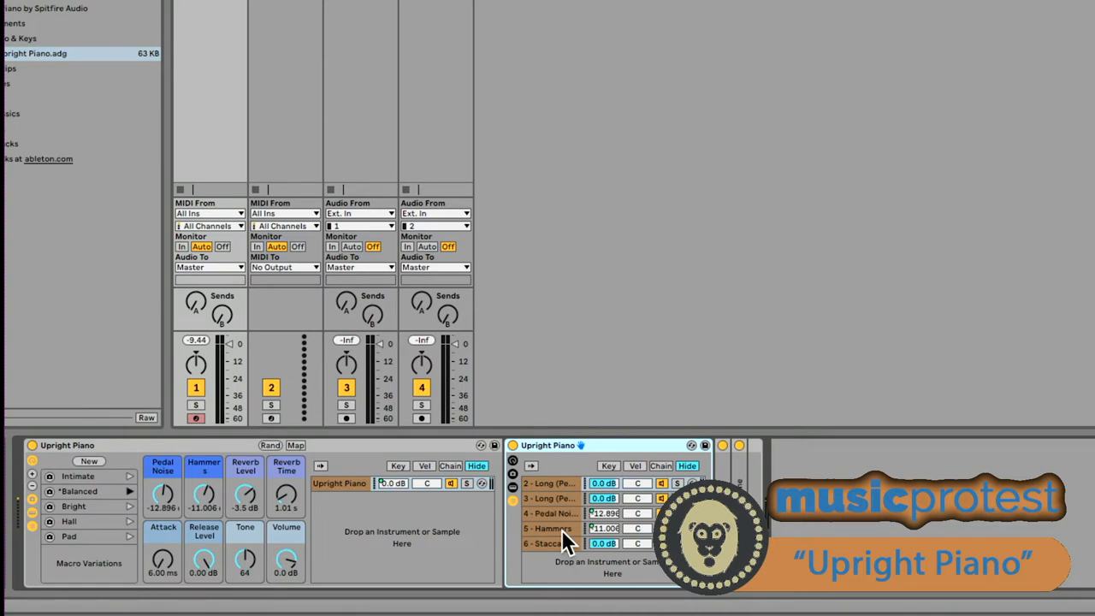
mouse_move(641, 543)
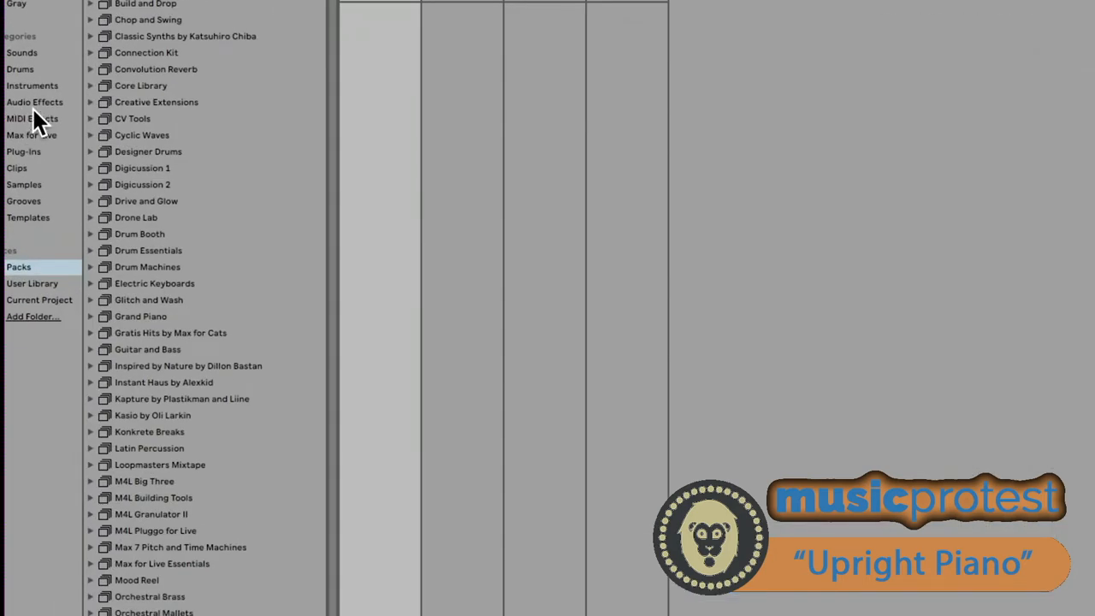
Step: Select the Utility effect from Audio Effects > Utilities
left_click(35, 102)
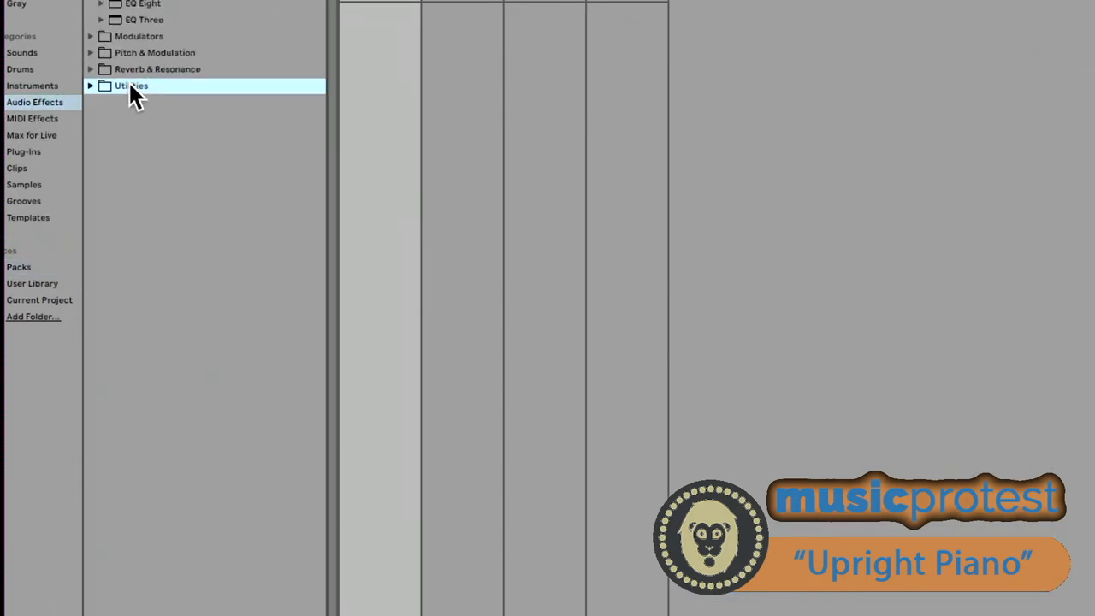
left_click(90, 84)
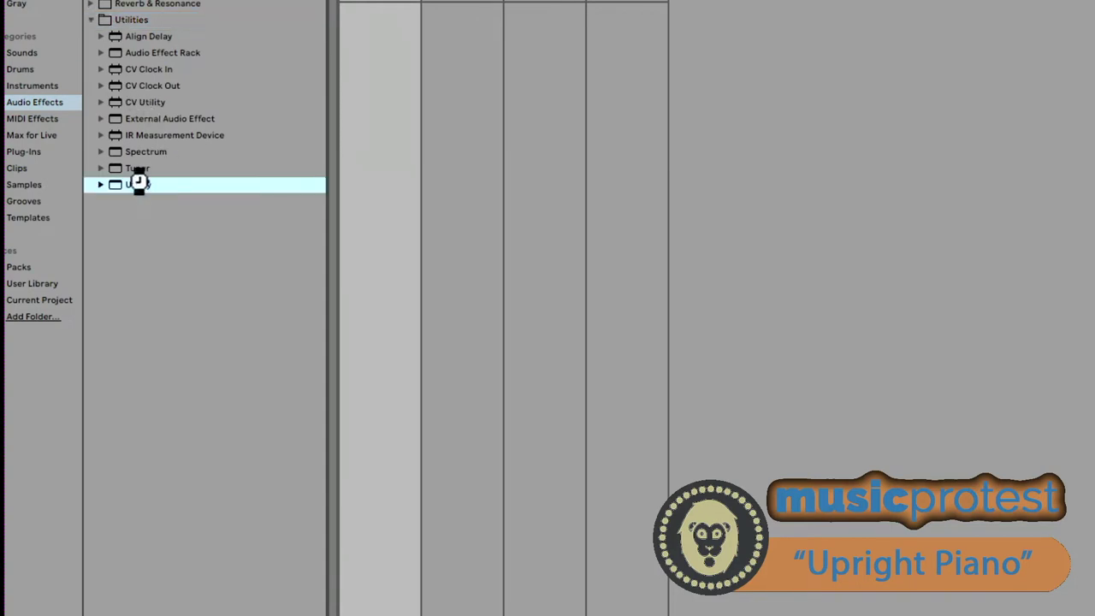
left_click(101, 184)
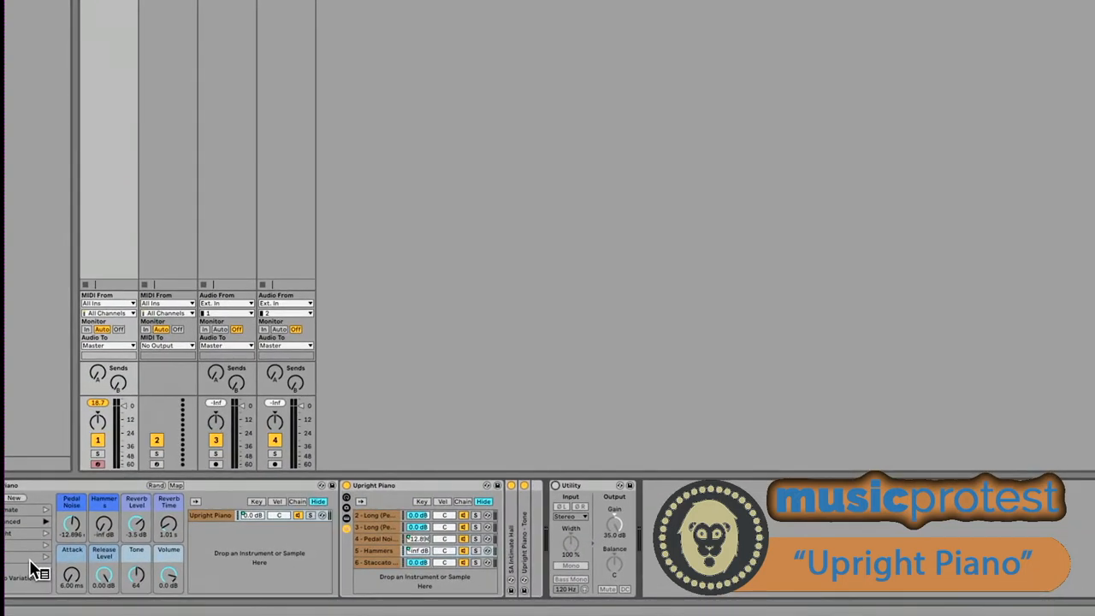
mouse_move(72, 578)
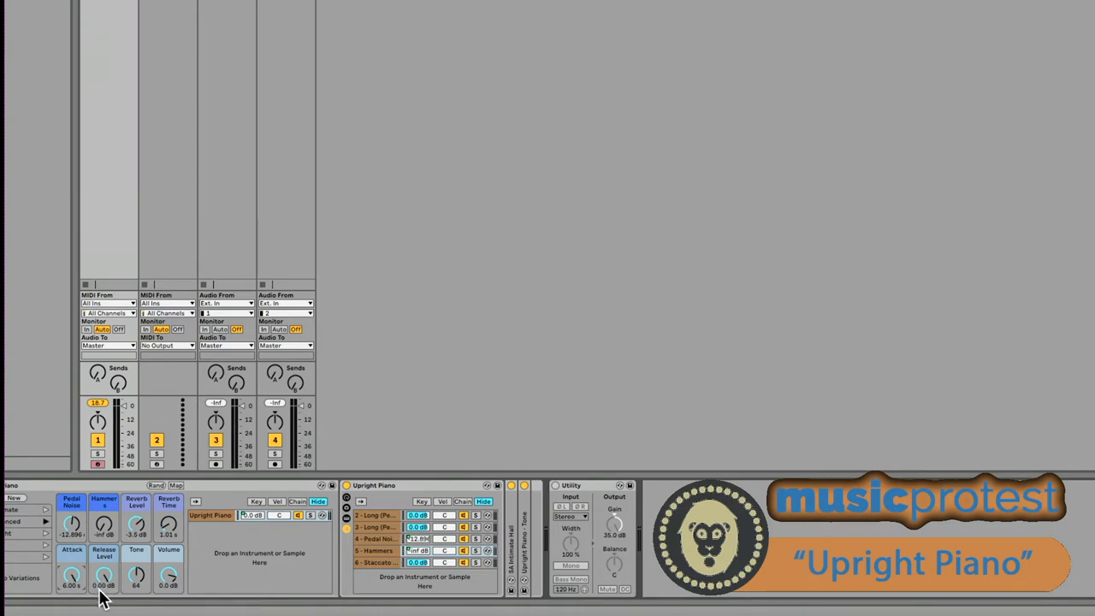
Step: Turn the piano rack's Release Level macro down
left_click_drag(102, 573, 102, 556)
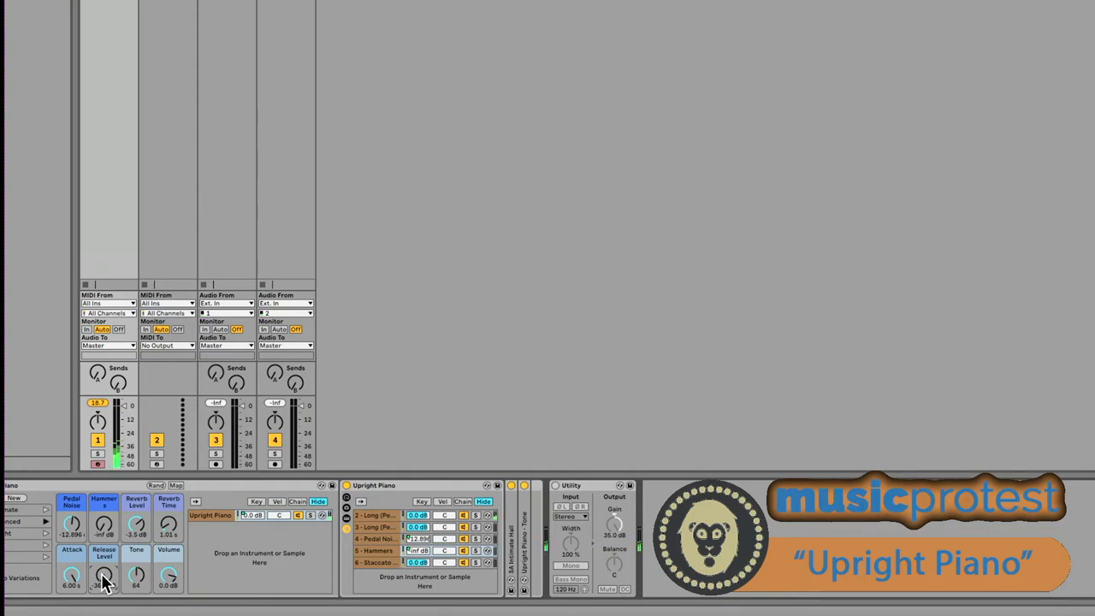
left_click_drag(103, 575, 71, 574)
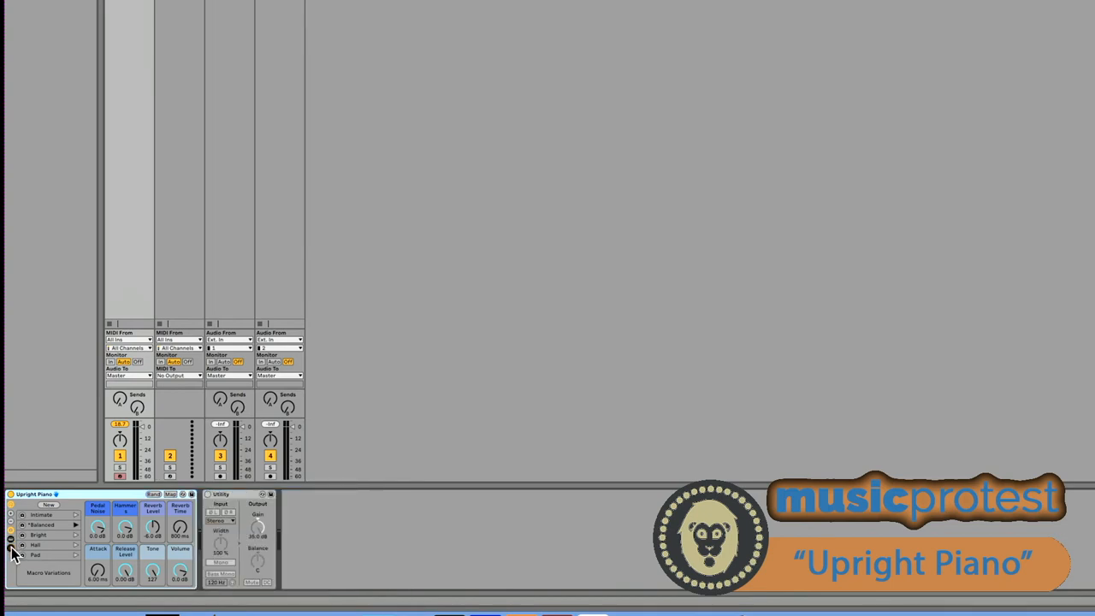
mouse_move(150, 560)
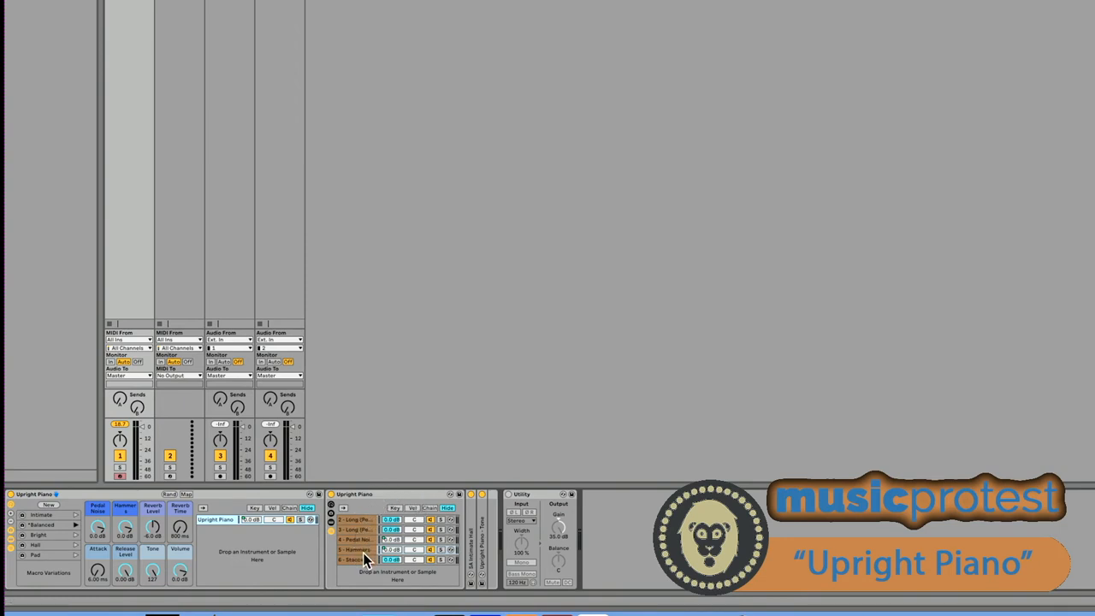
mouse_move(360, 513)
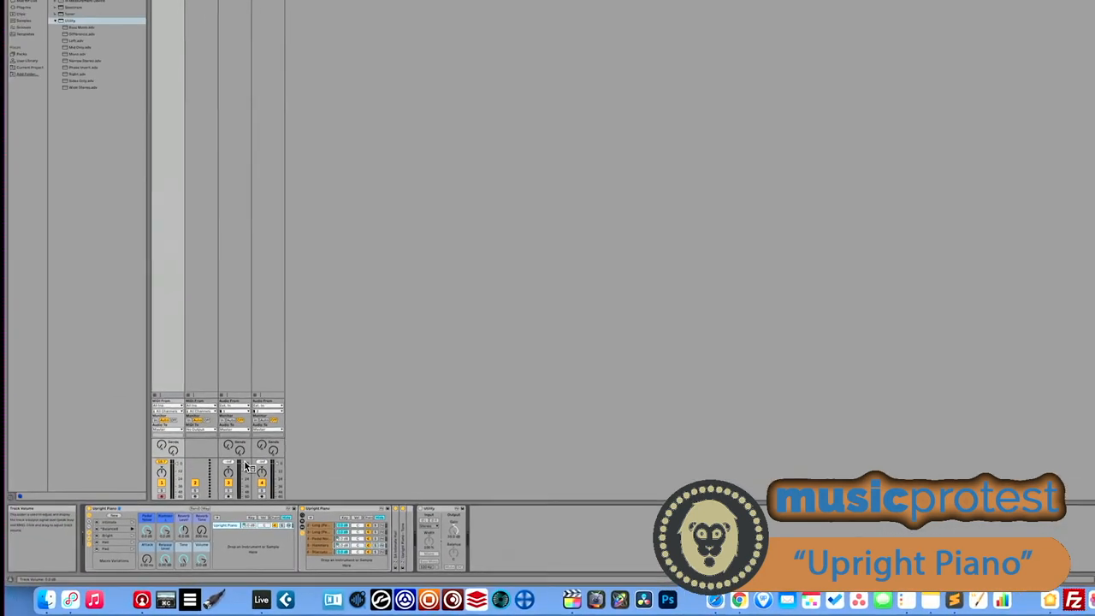
Step: Select Upright Piano.adg in the Upright Piano pack under Packs
left_click(38, 29)
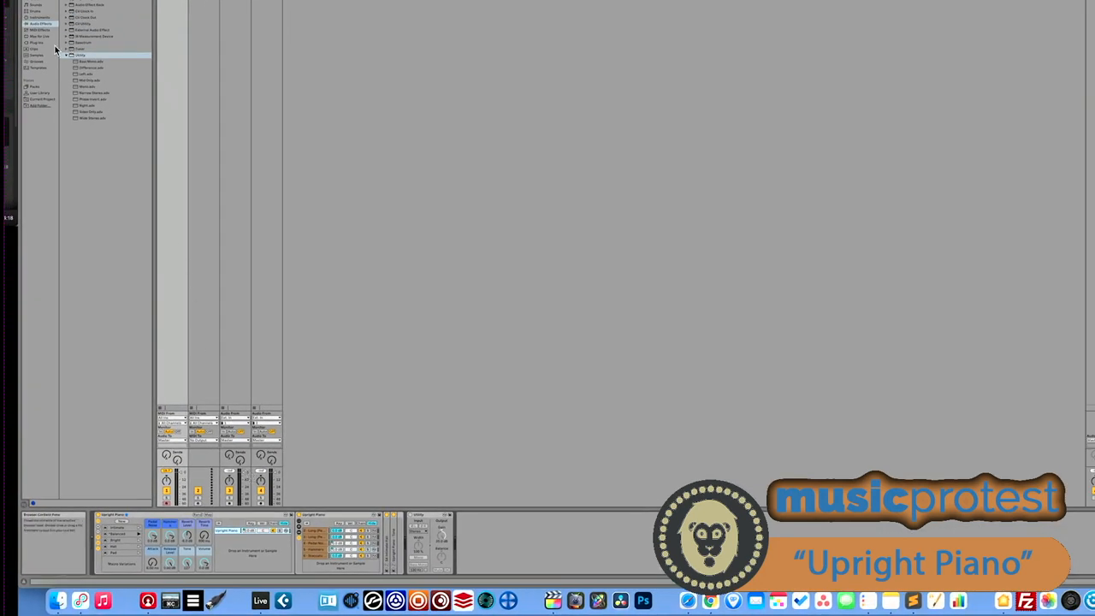
left_click(35, 87)
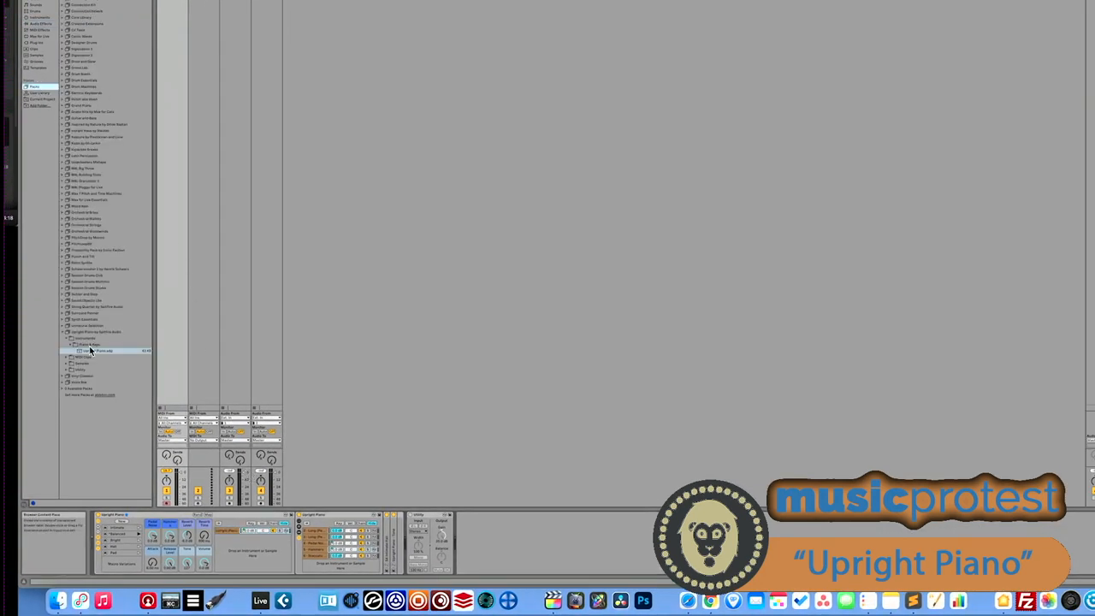
left_click(70, 351)
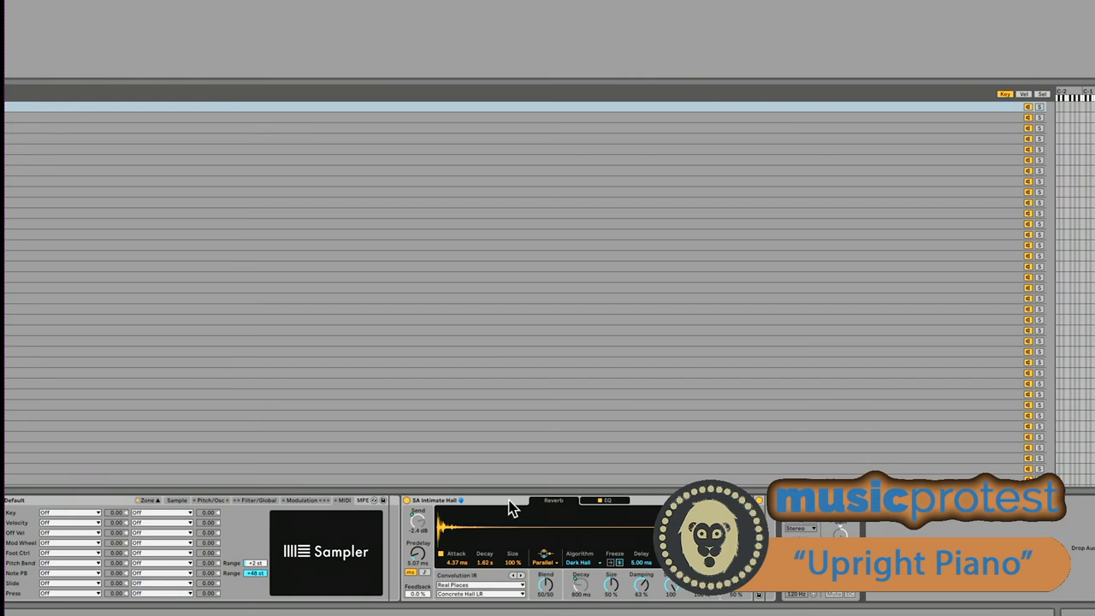
mouse_move(511, 507)
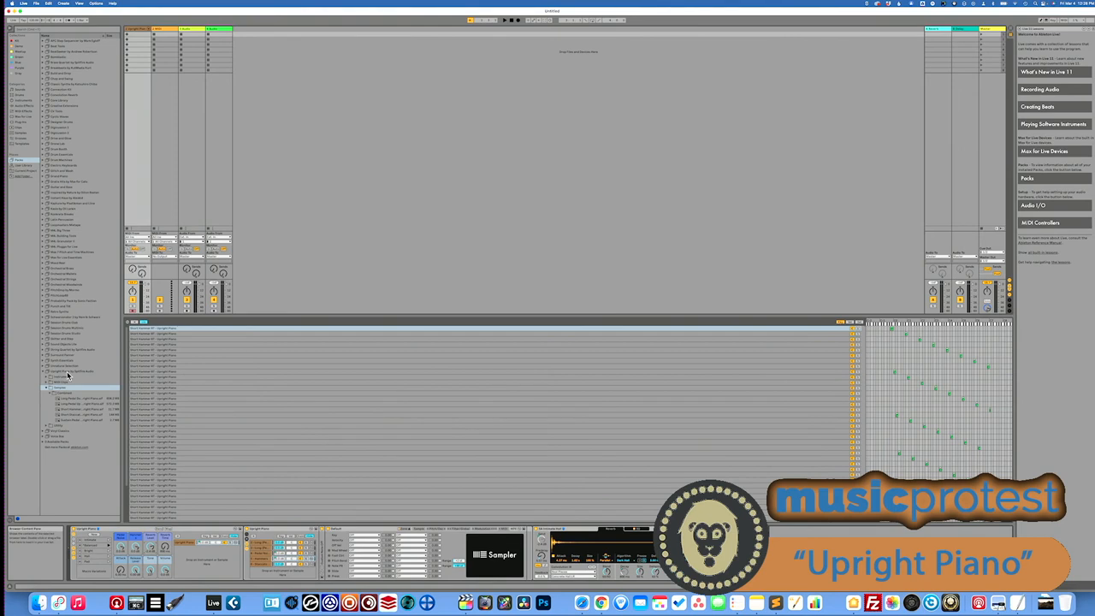
mouse_move(318, 279)
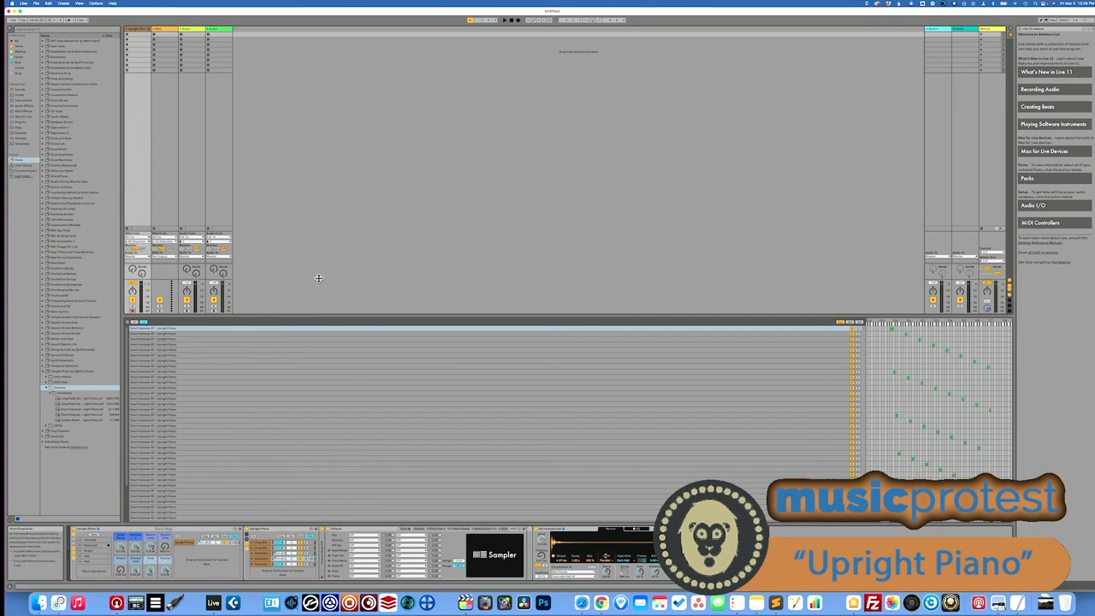
mouse_move(244, 413)
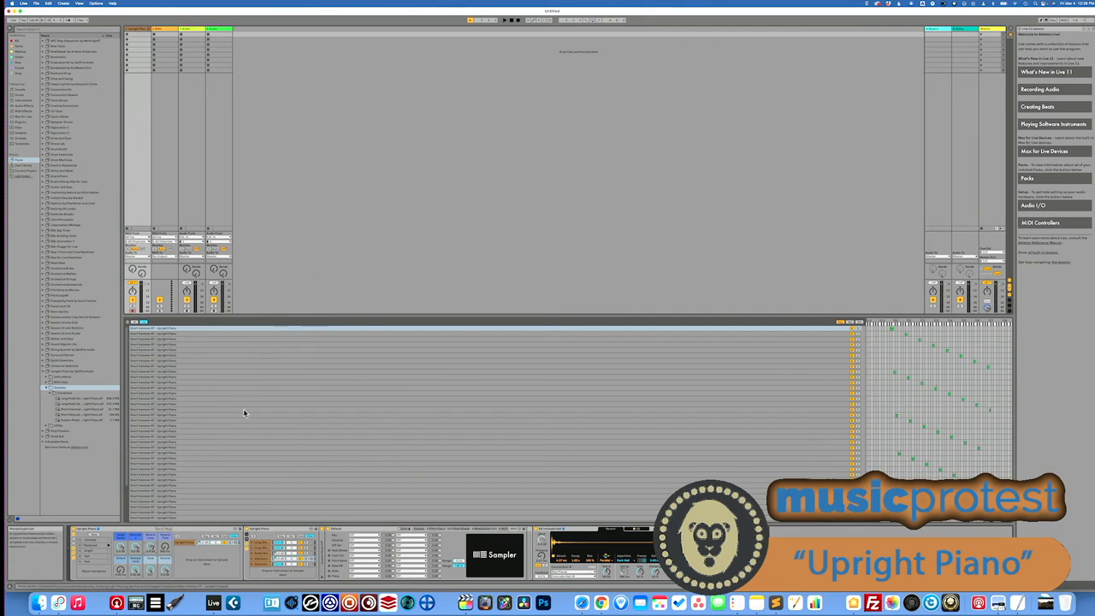
mouse_move(321, 431)
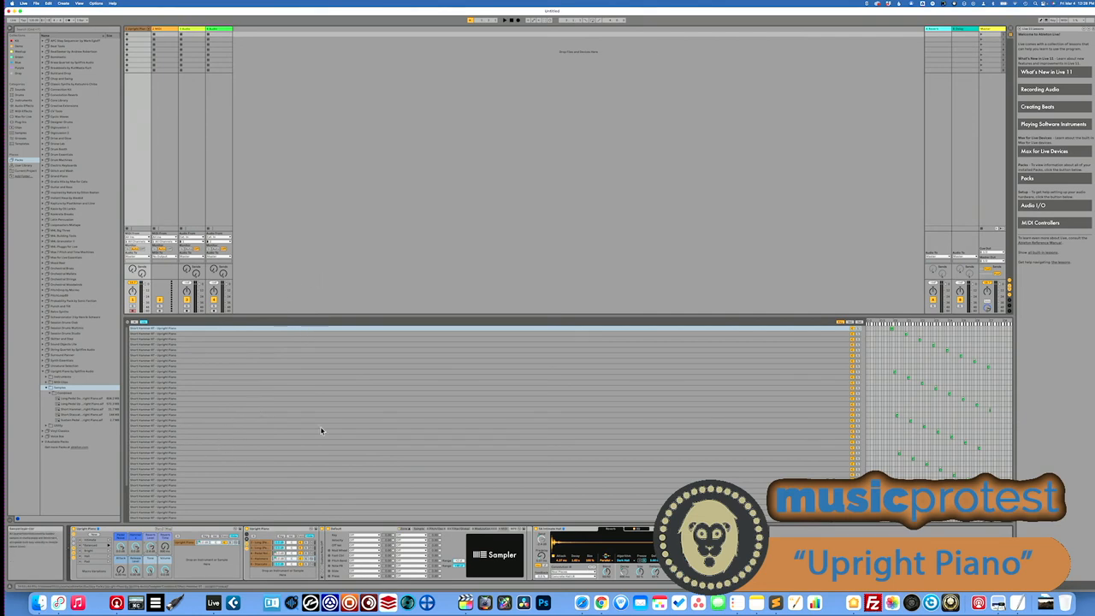
mouse_move(336, 436)
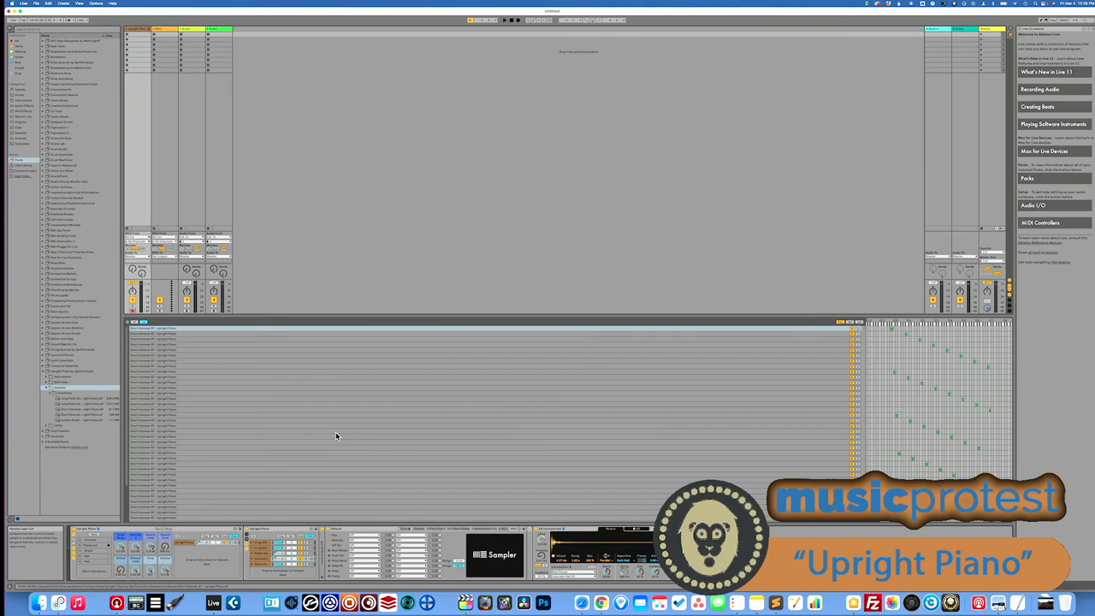